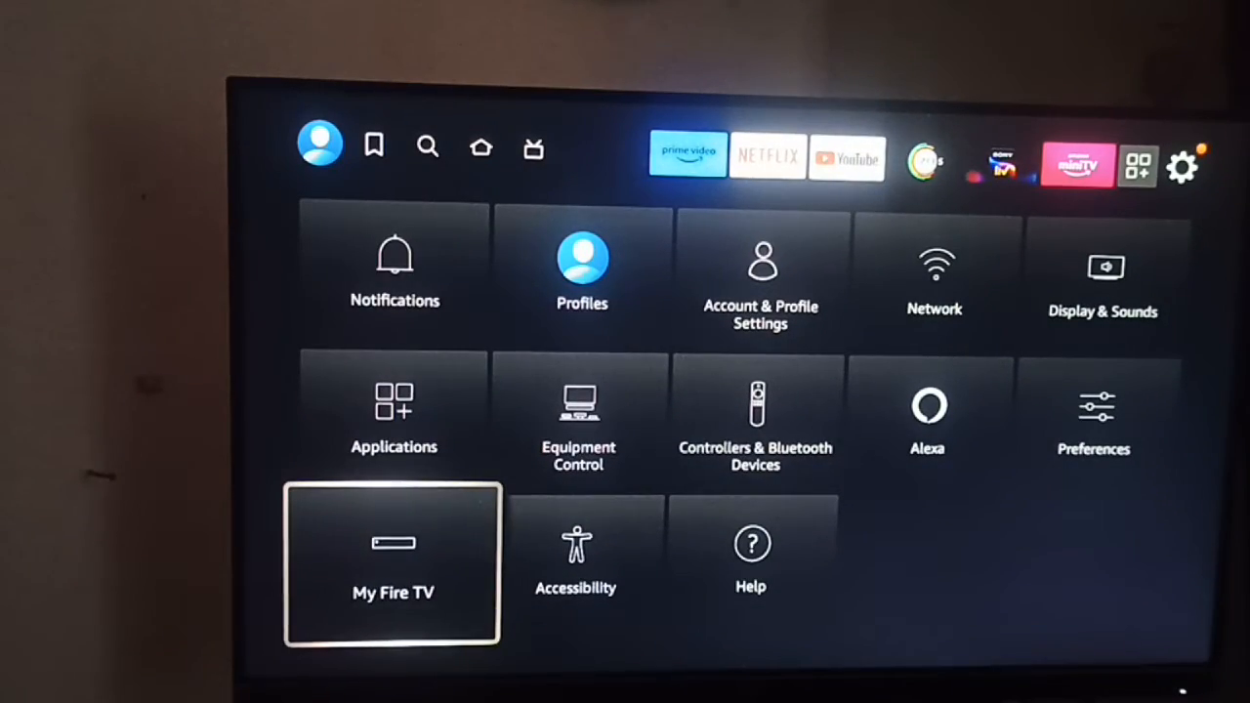
Visit the My Fire TV settings page, then move to the Appstore home screen.
left_click(392, 564)
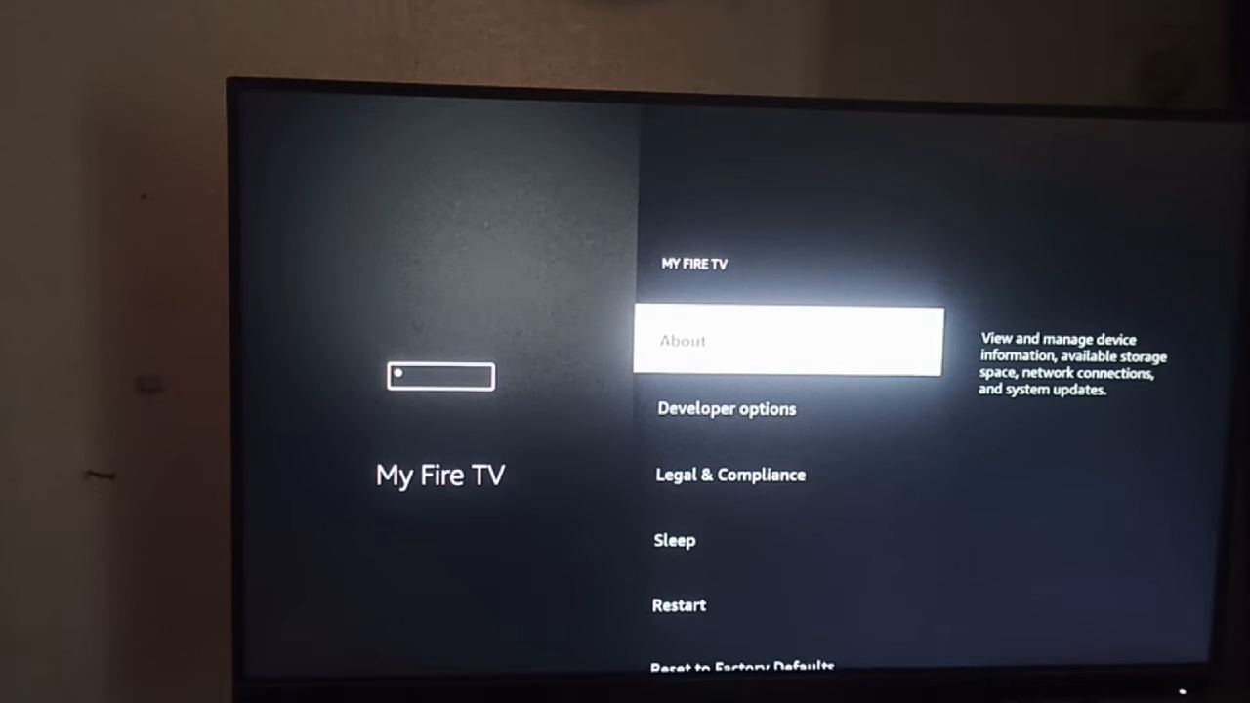
left_click(789, 341)
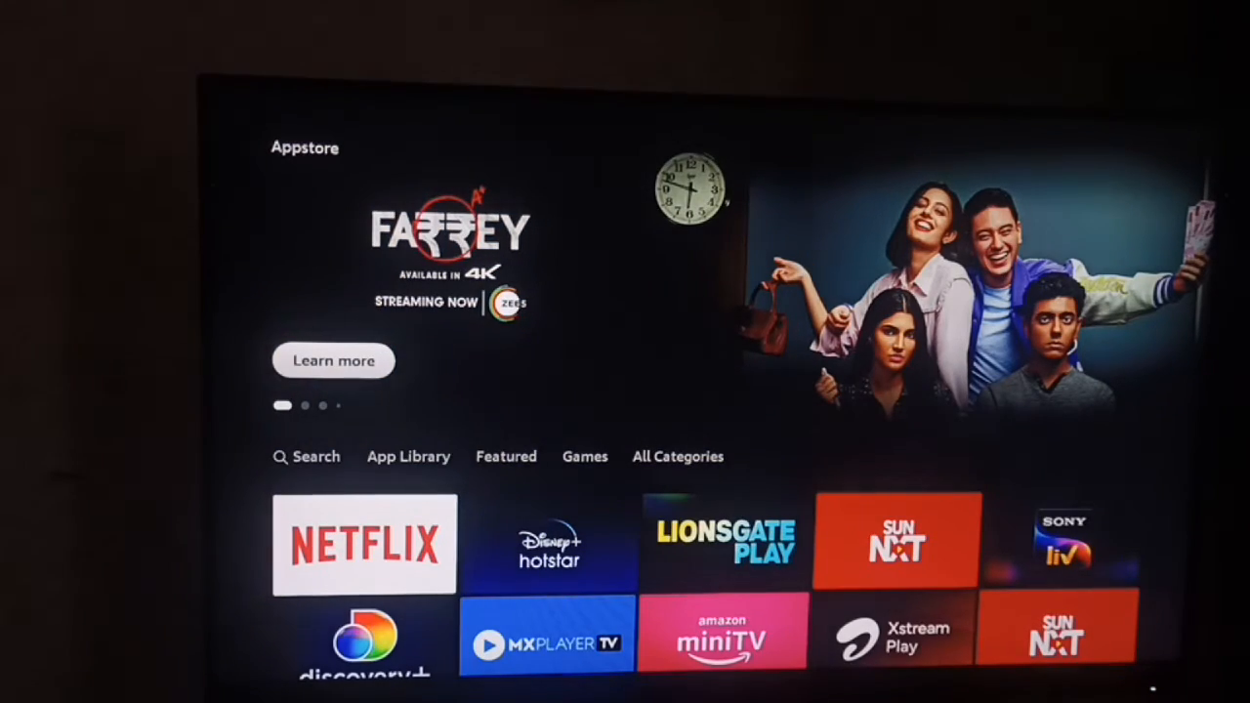
Browse App Library and search the Appstore for Apple TV, then return to Settings.
left_click(408, 456)
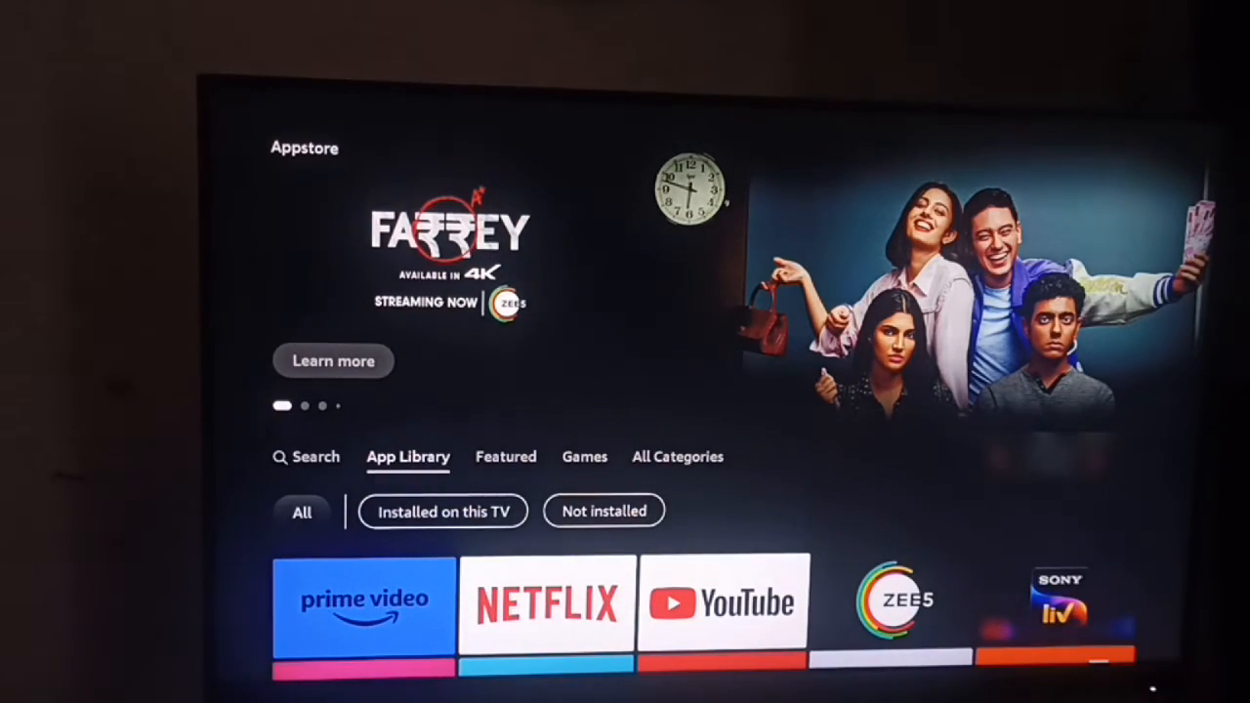
left_click(315, 456)
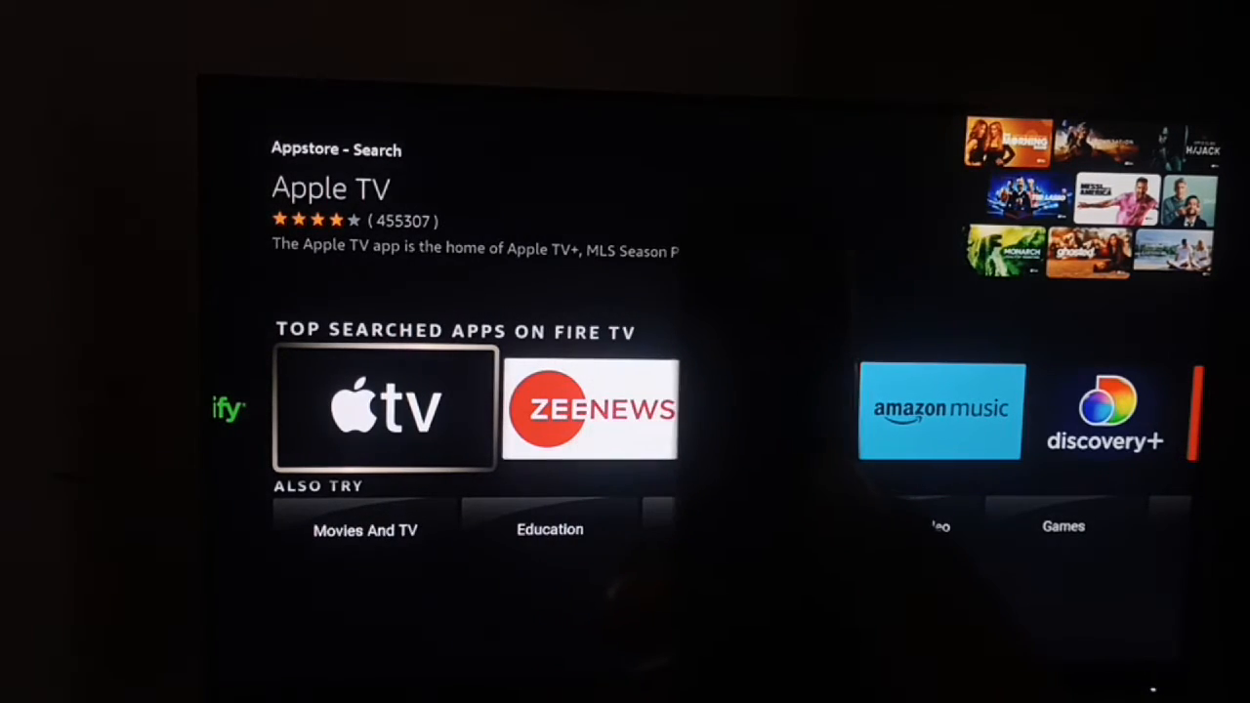
scroll("left", 3)
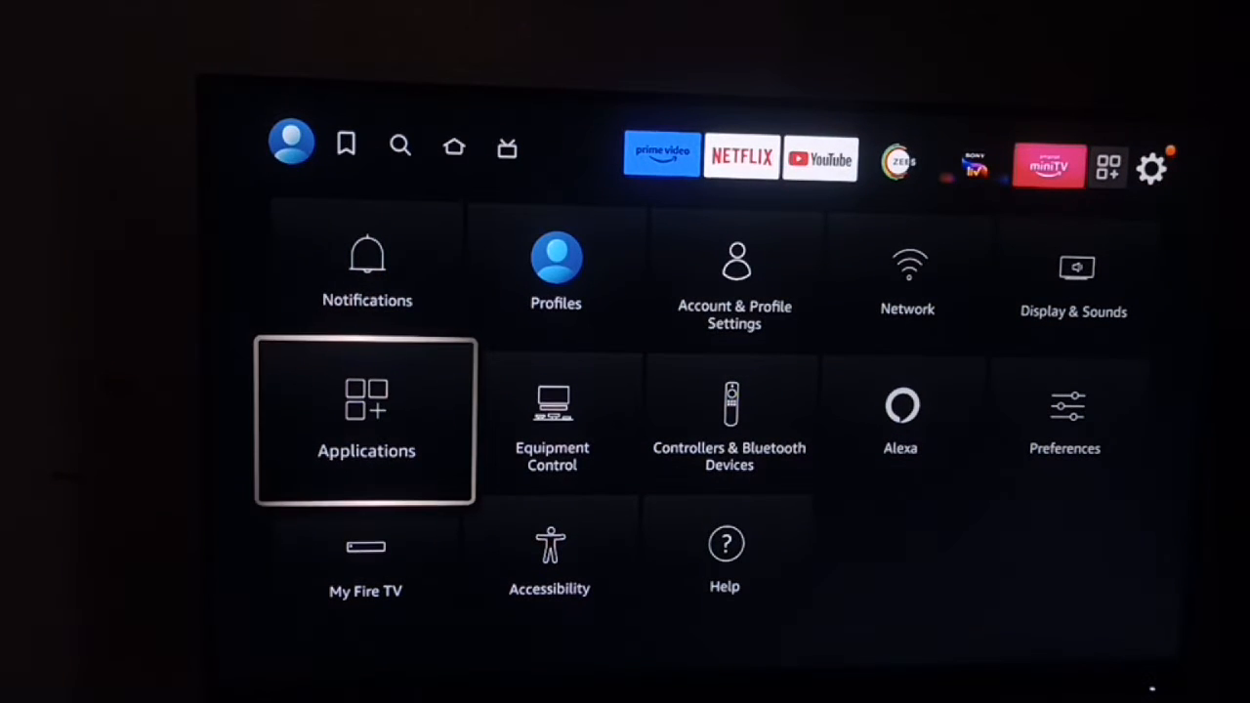
Open Applications, then Manage Installed Applications, and scroll down to Apple TV.
left_click(365, 420)
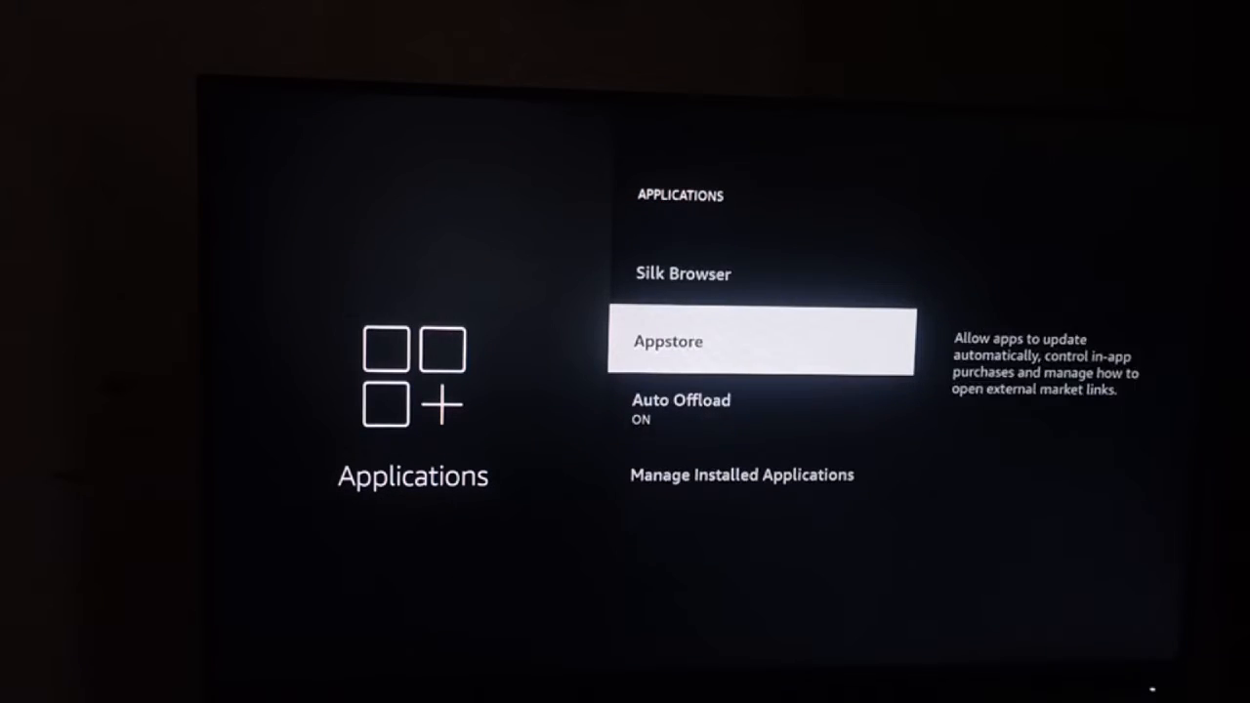
scroll("down", 3)
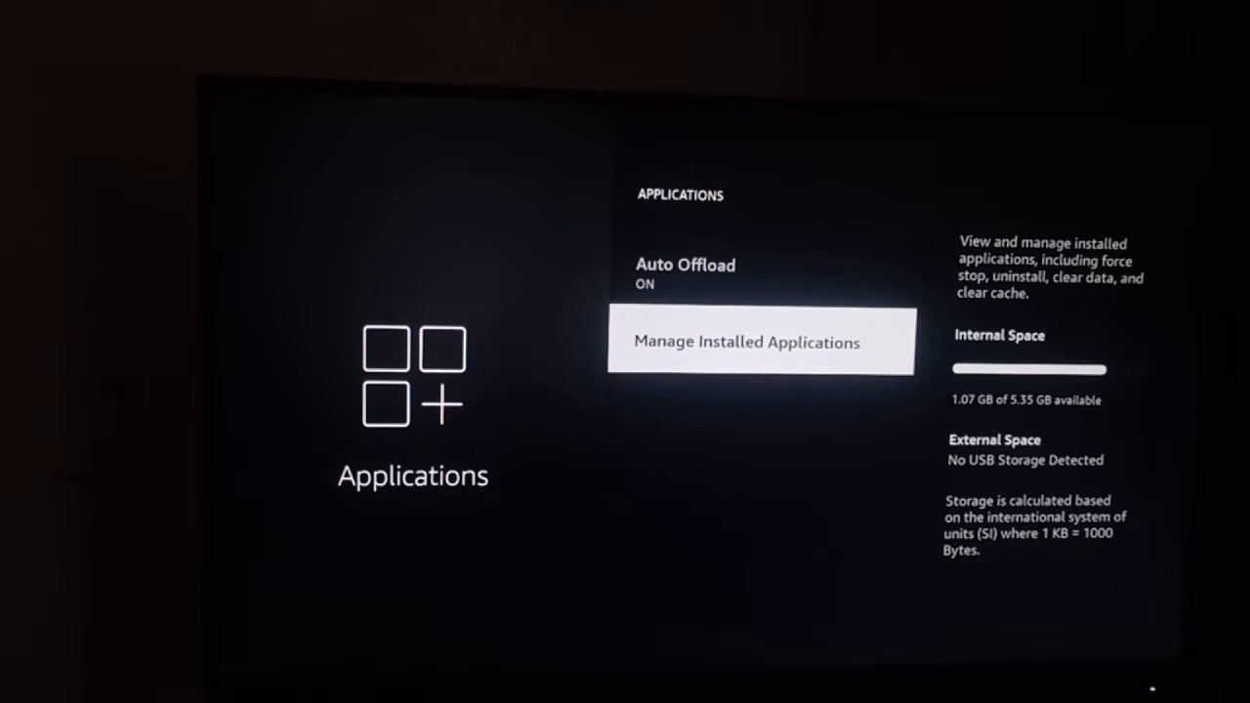
left_click(762, 342)
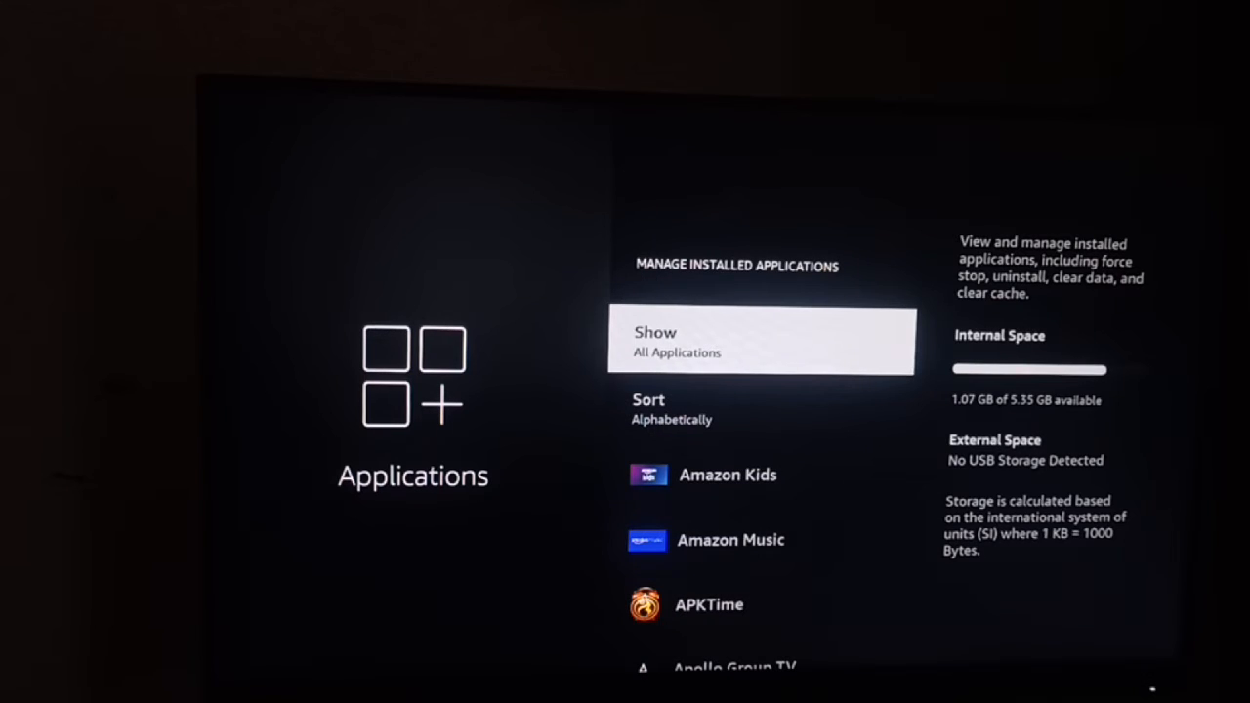
scroll("down", 3)
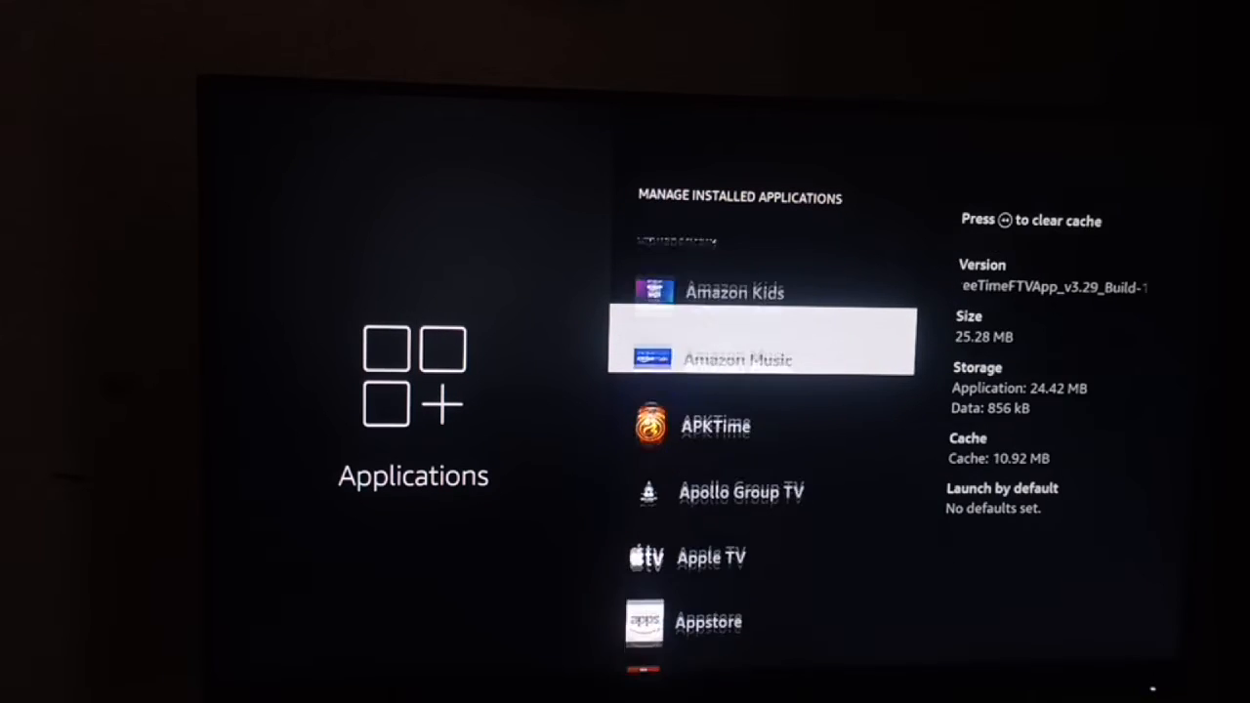
scroll("down", 3)
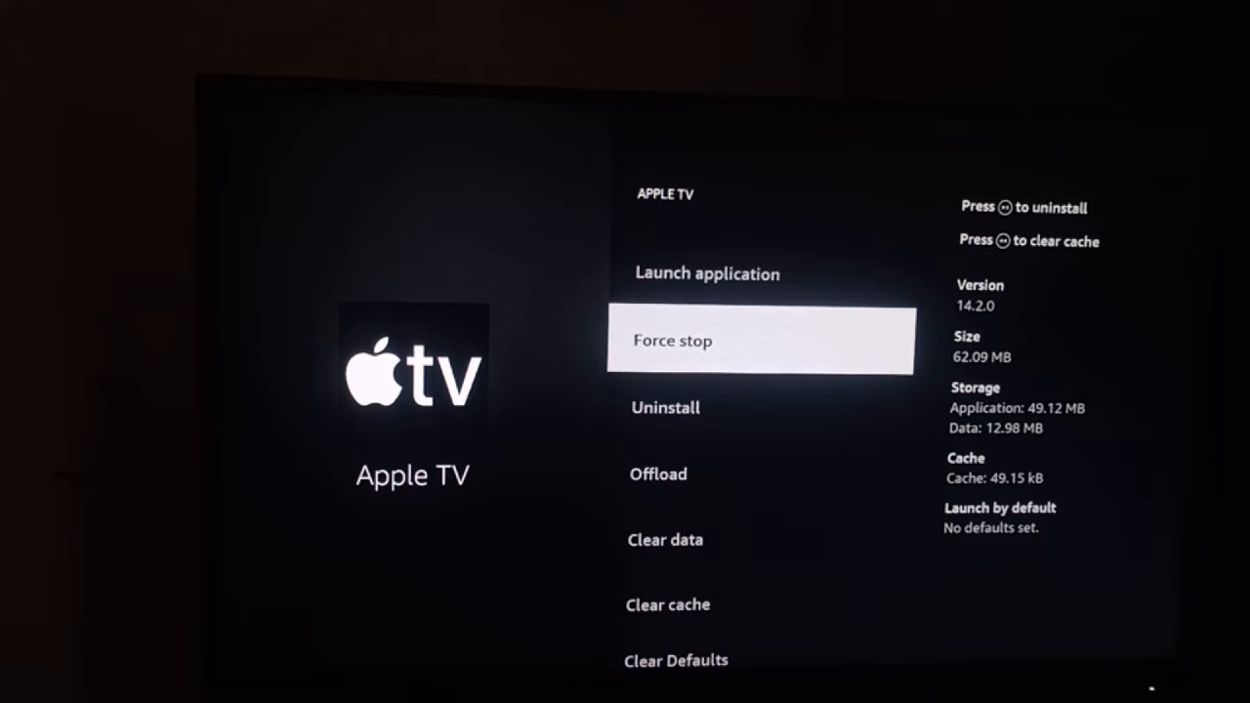
Select Clear cache on the Apple TV app page, bringing its cache to 0 B.
scroll("down", 3)
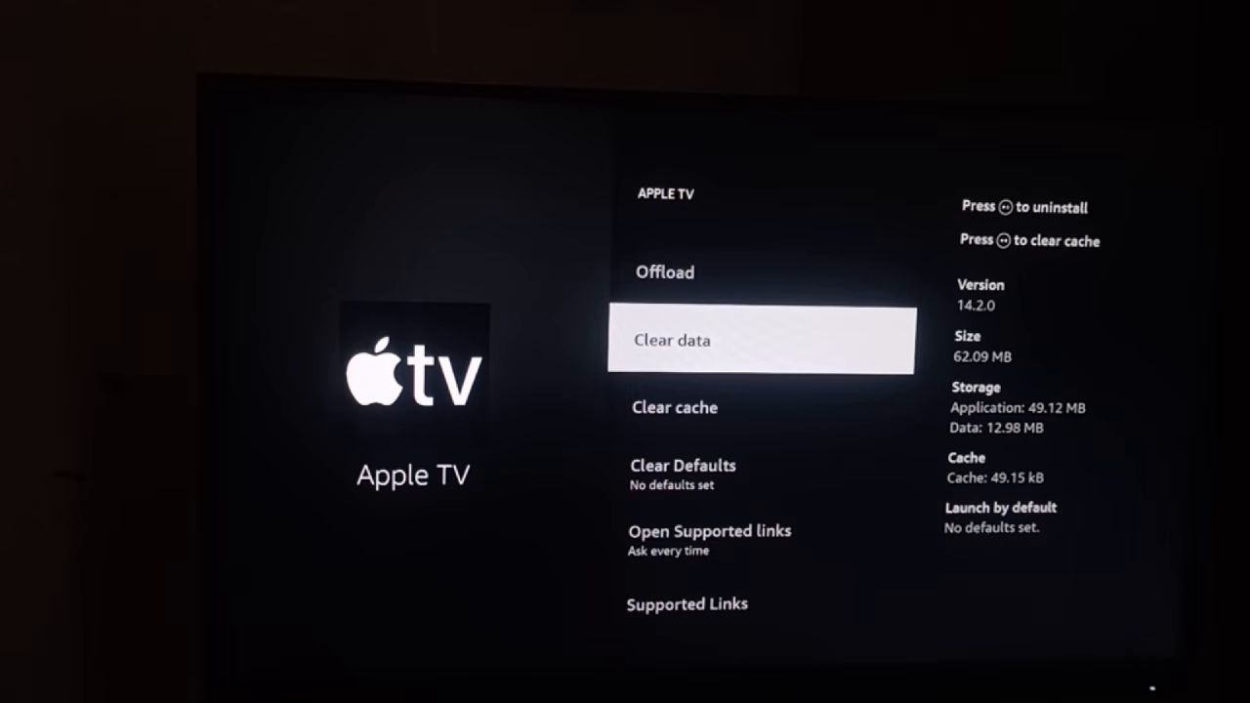
left_click(761, 340)
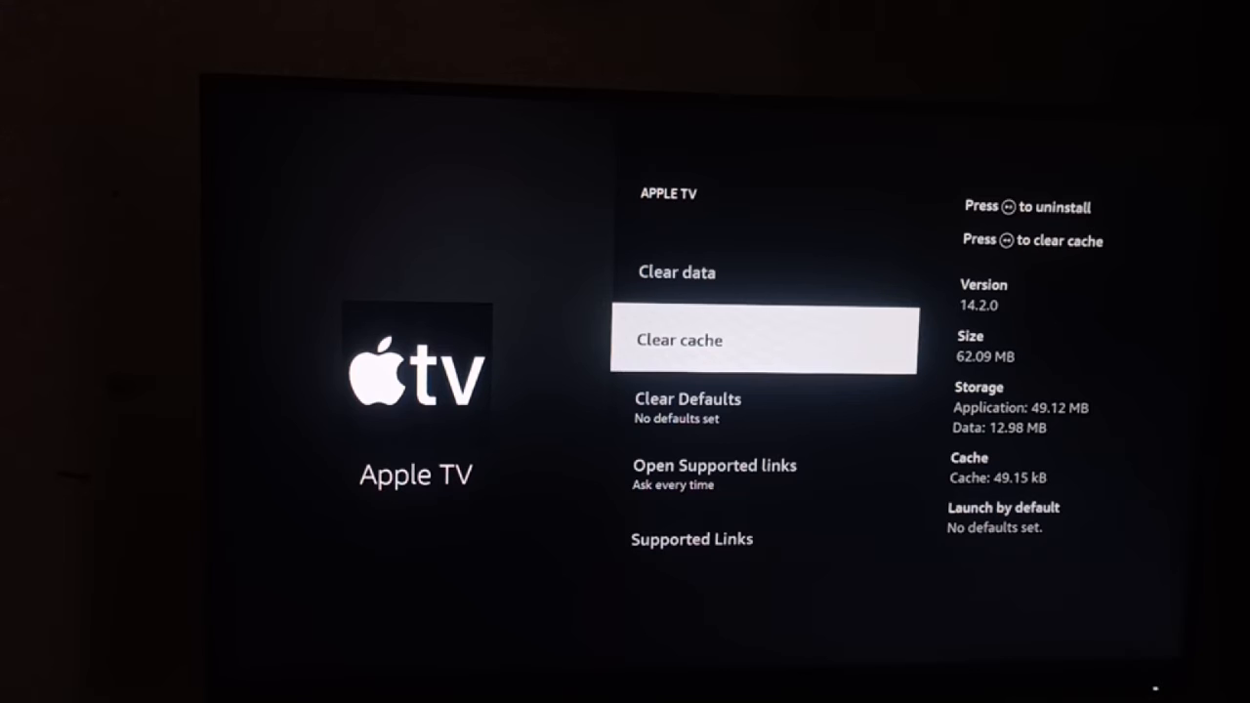
left_click(764, 340)
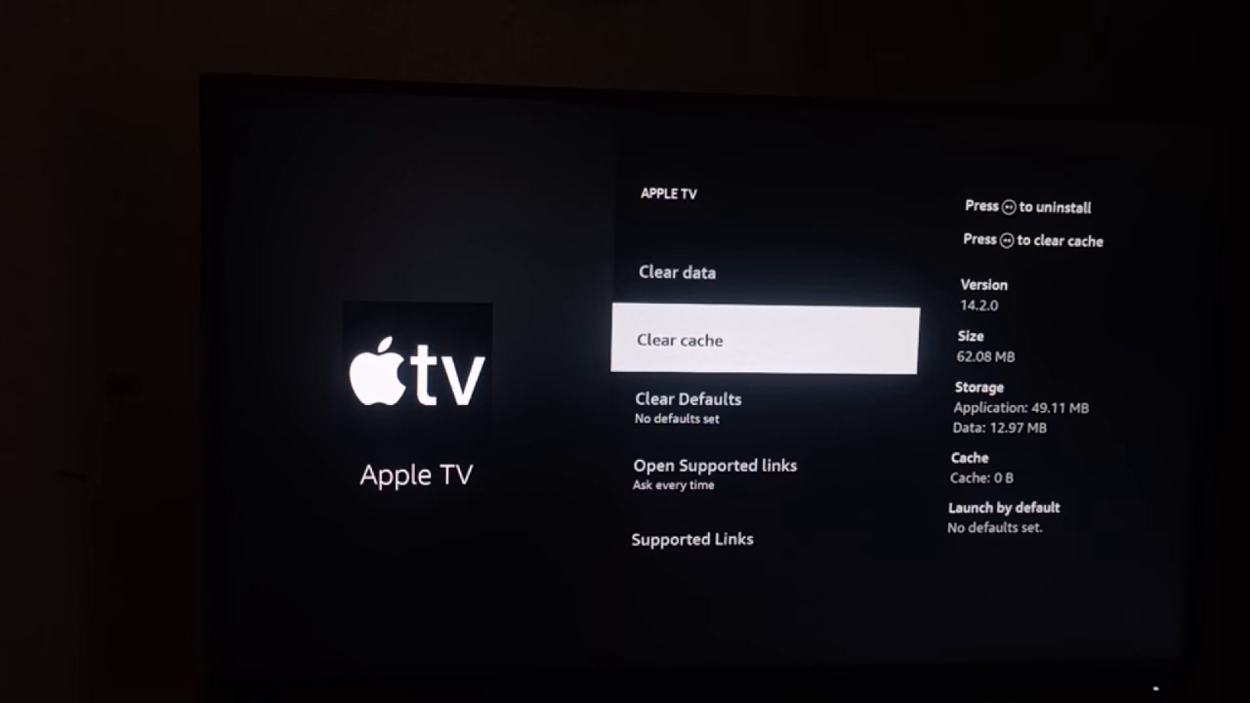
scroll("down", 3)
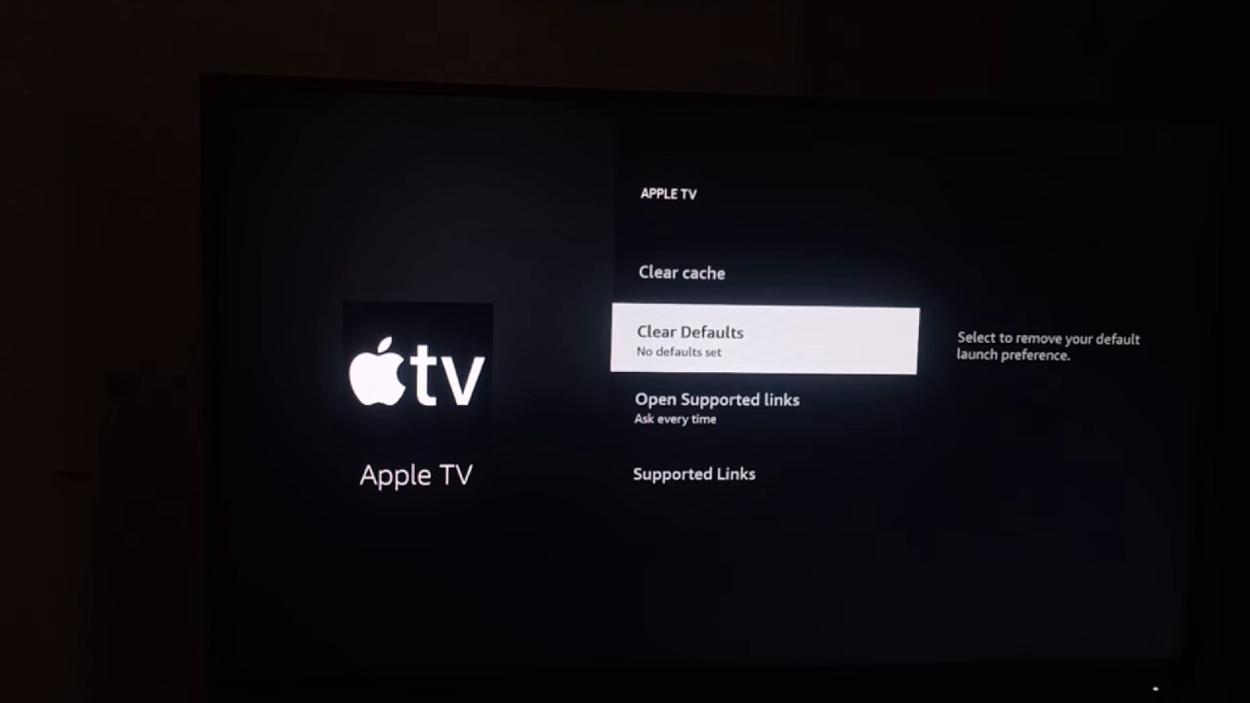